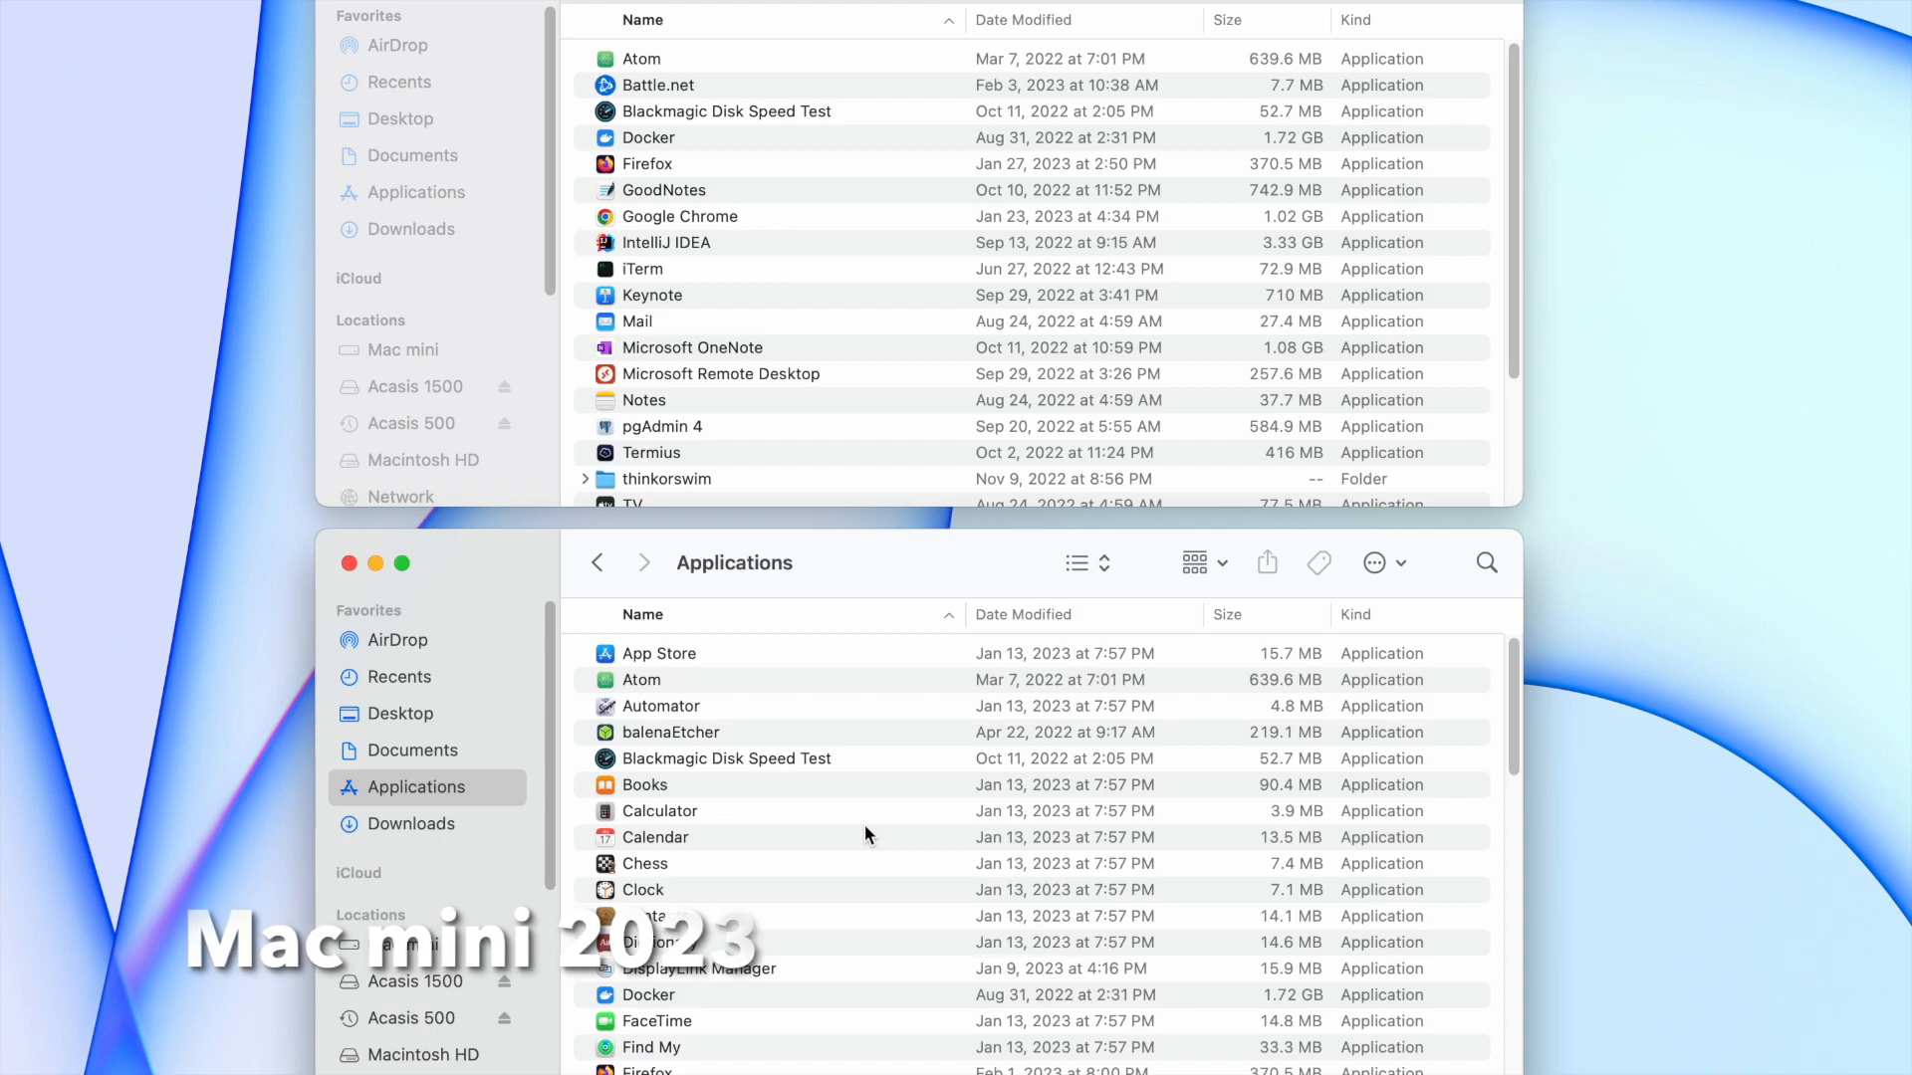
- Search Spotlight for 'fire' and 'chrom' to show Firefox and Chrome copies on both drives
scroll("down", 3)
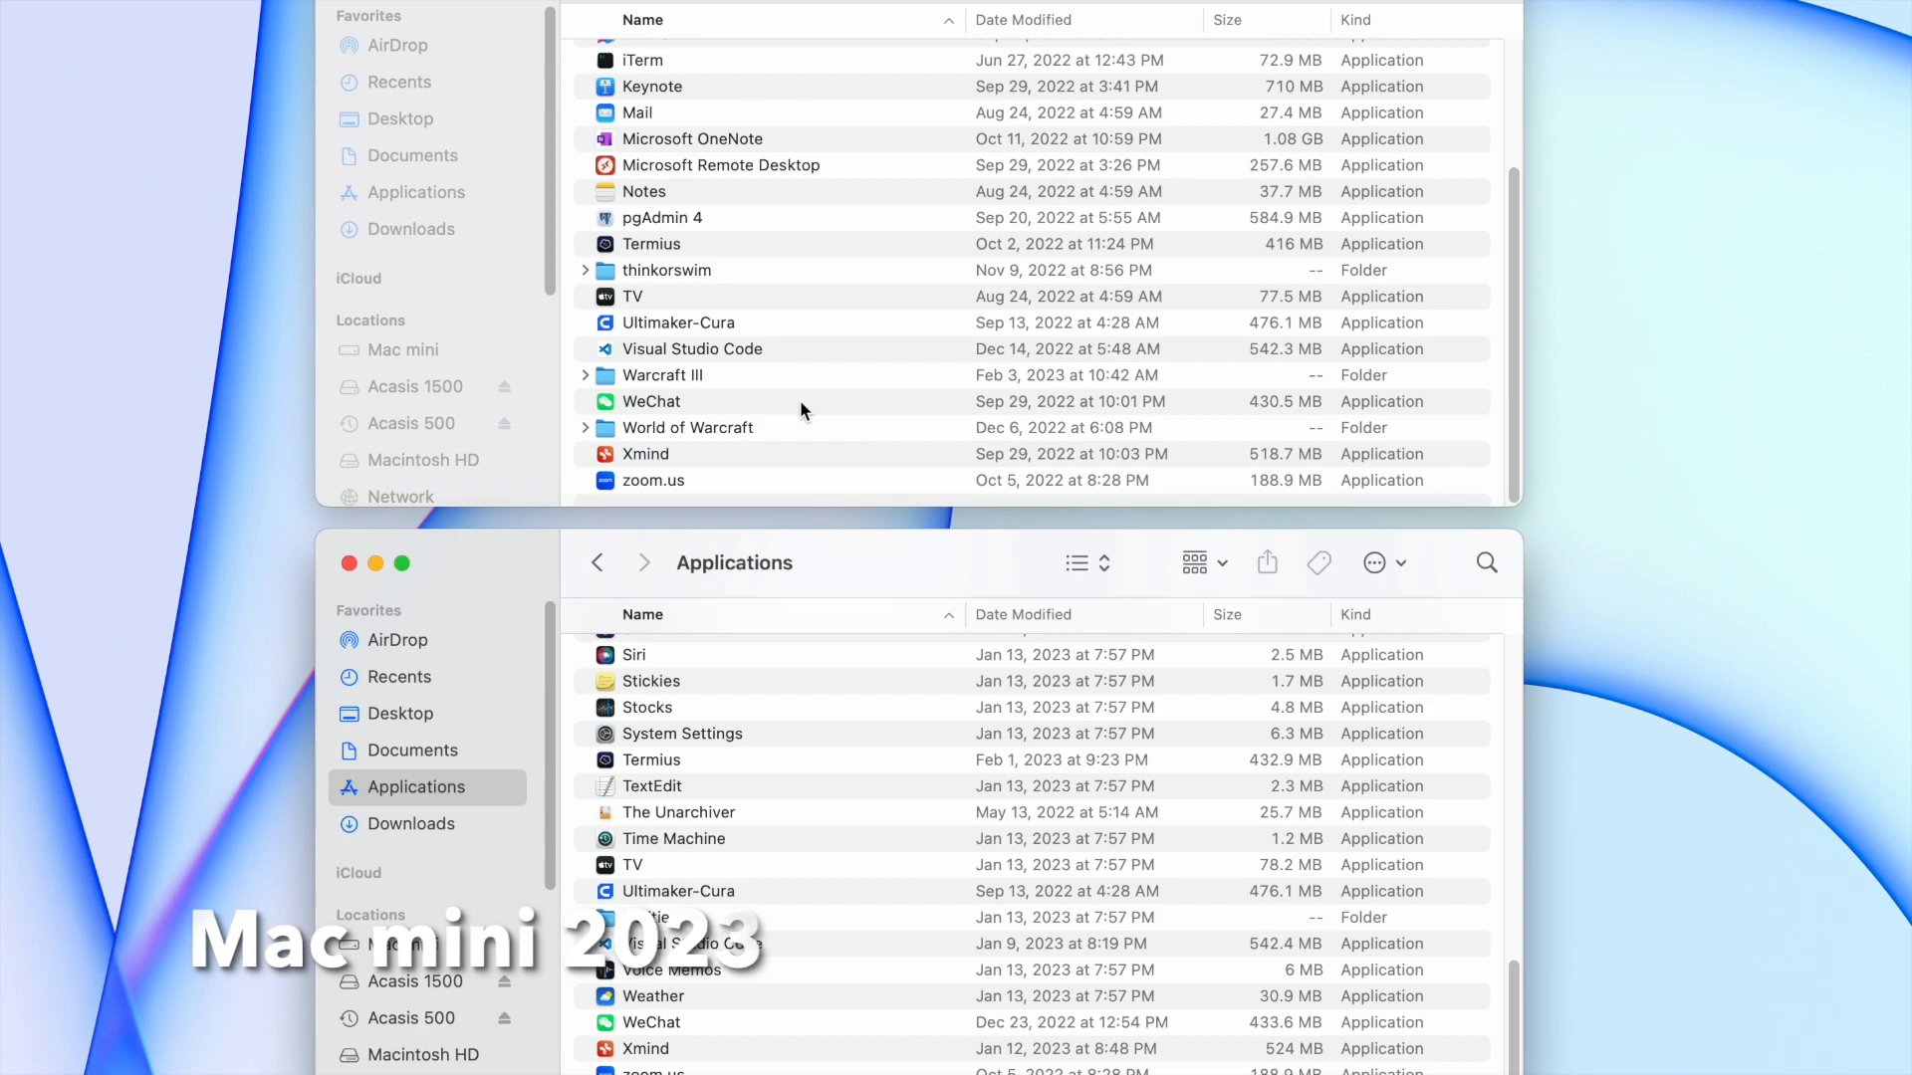
scroll("up", 3)
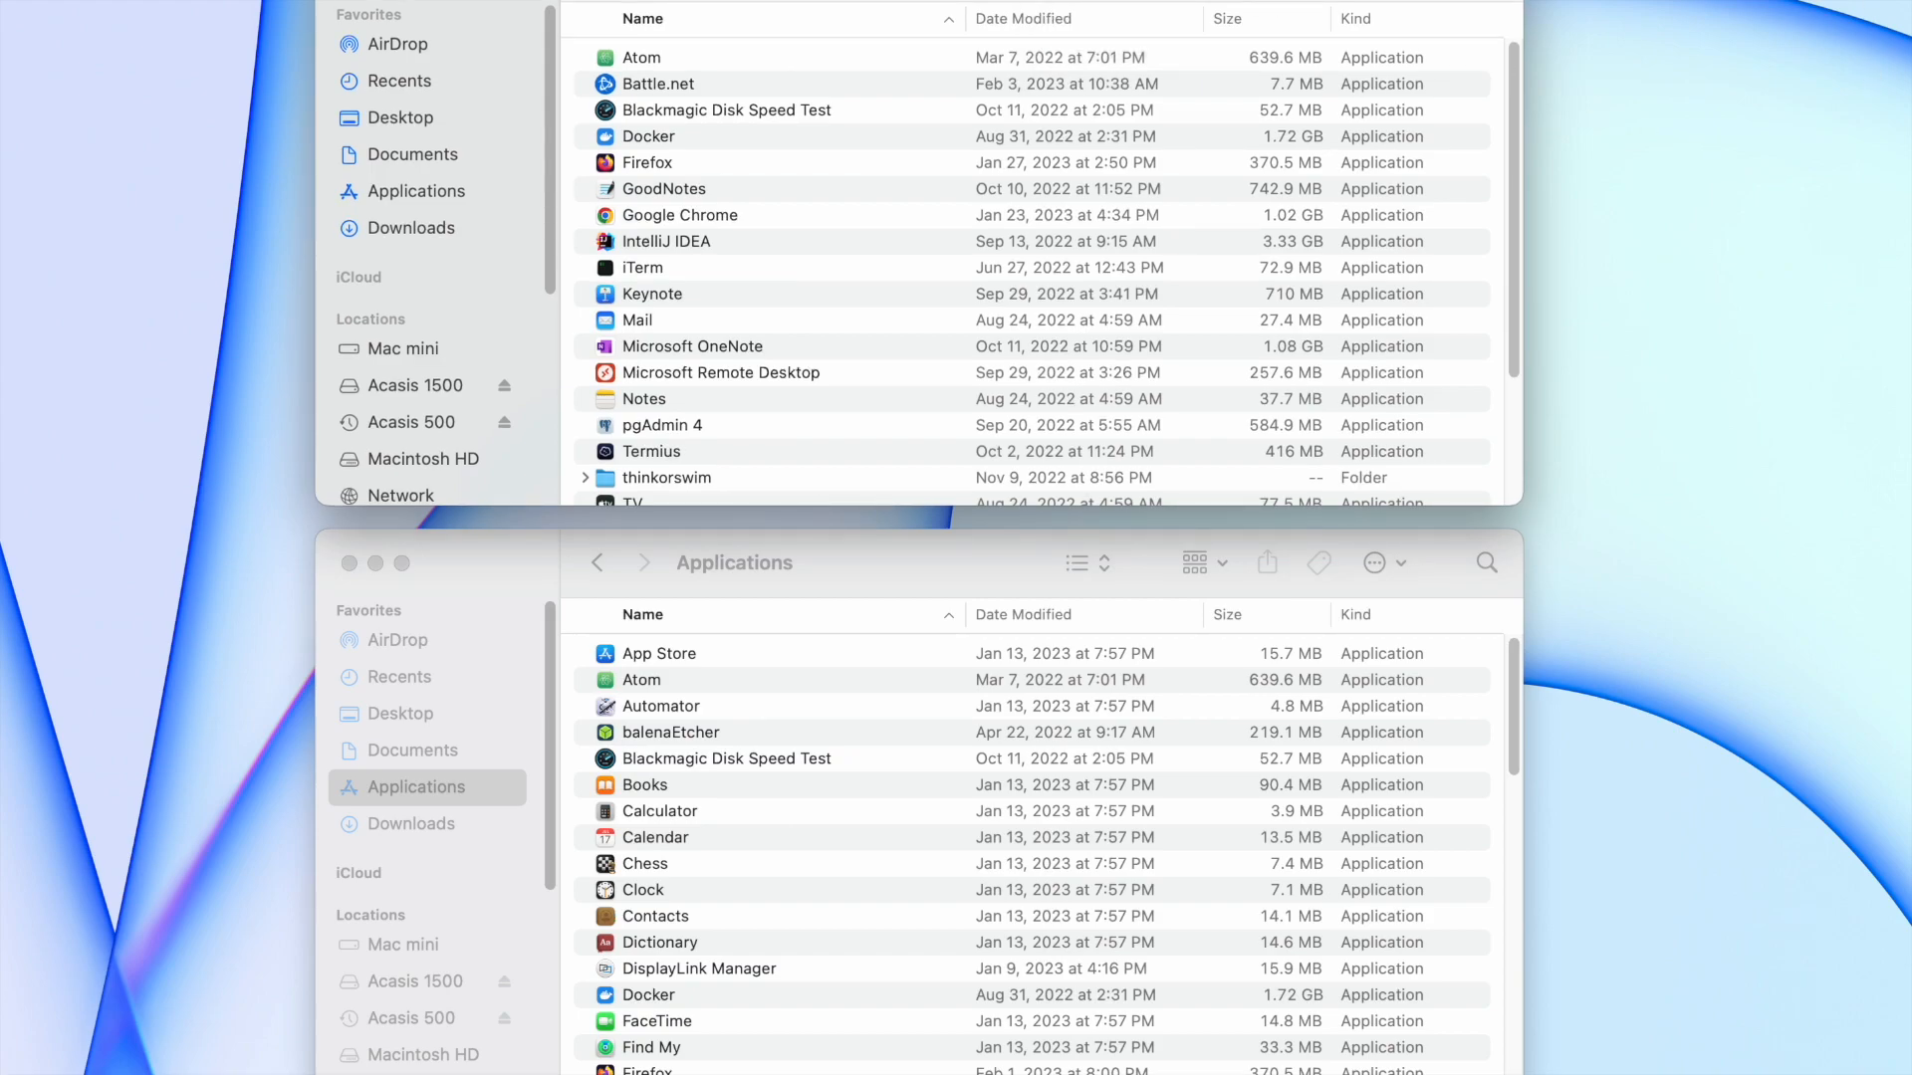
type("fire")
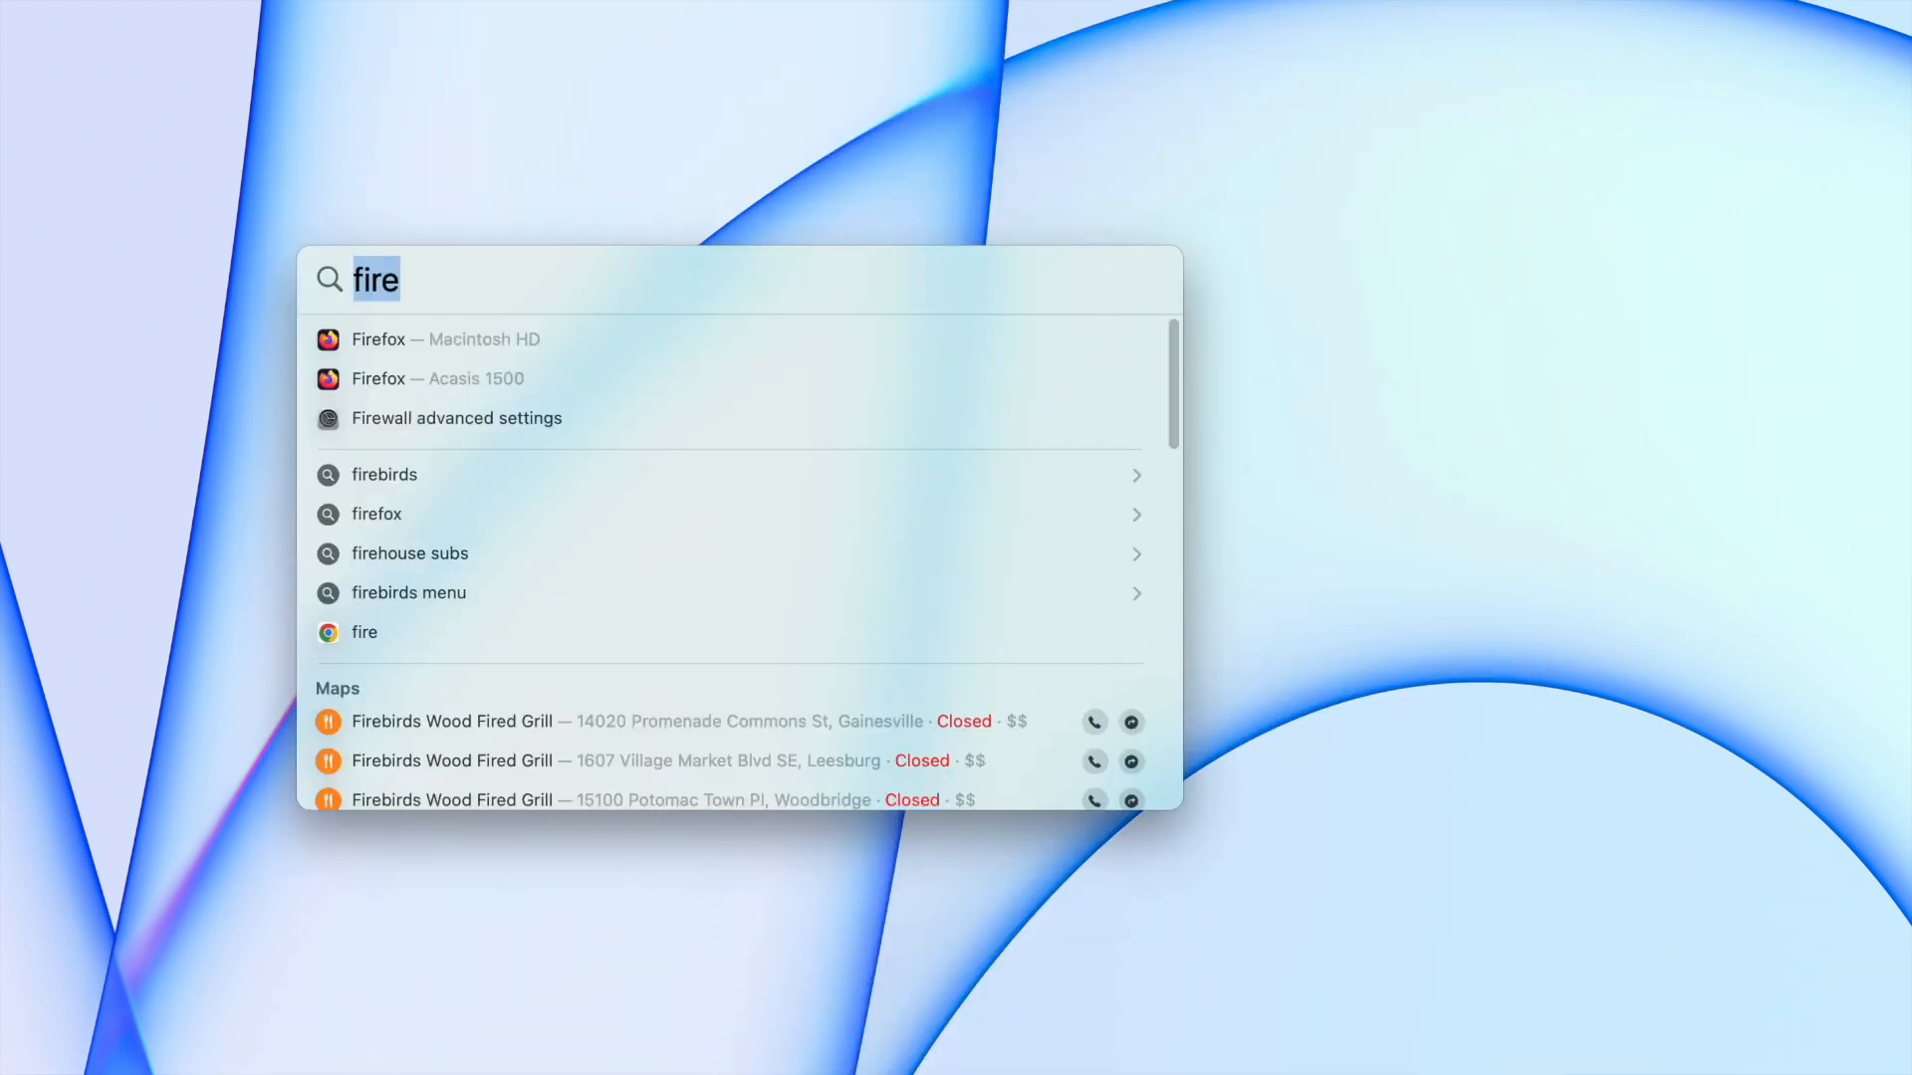
mouse_move(1111, 263)
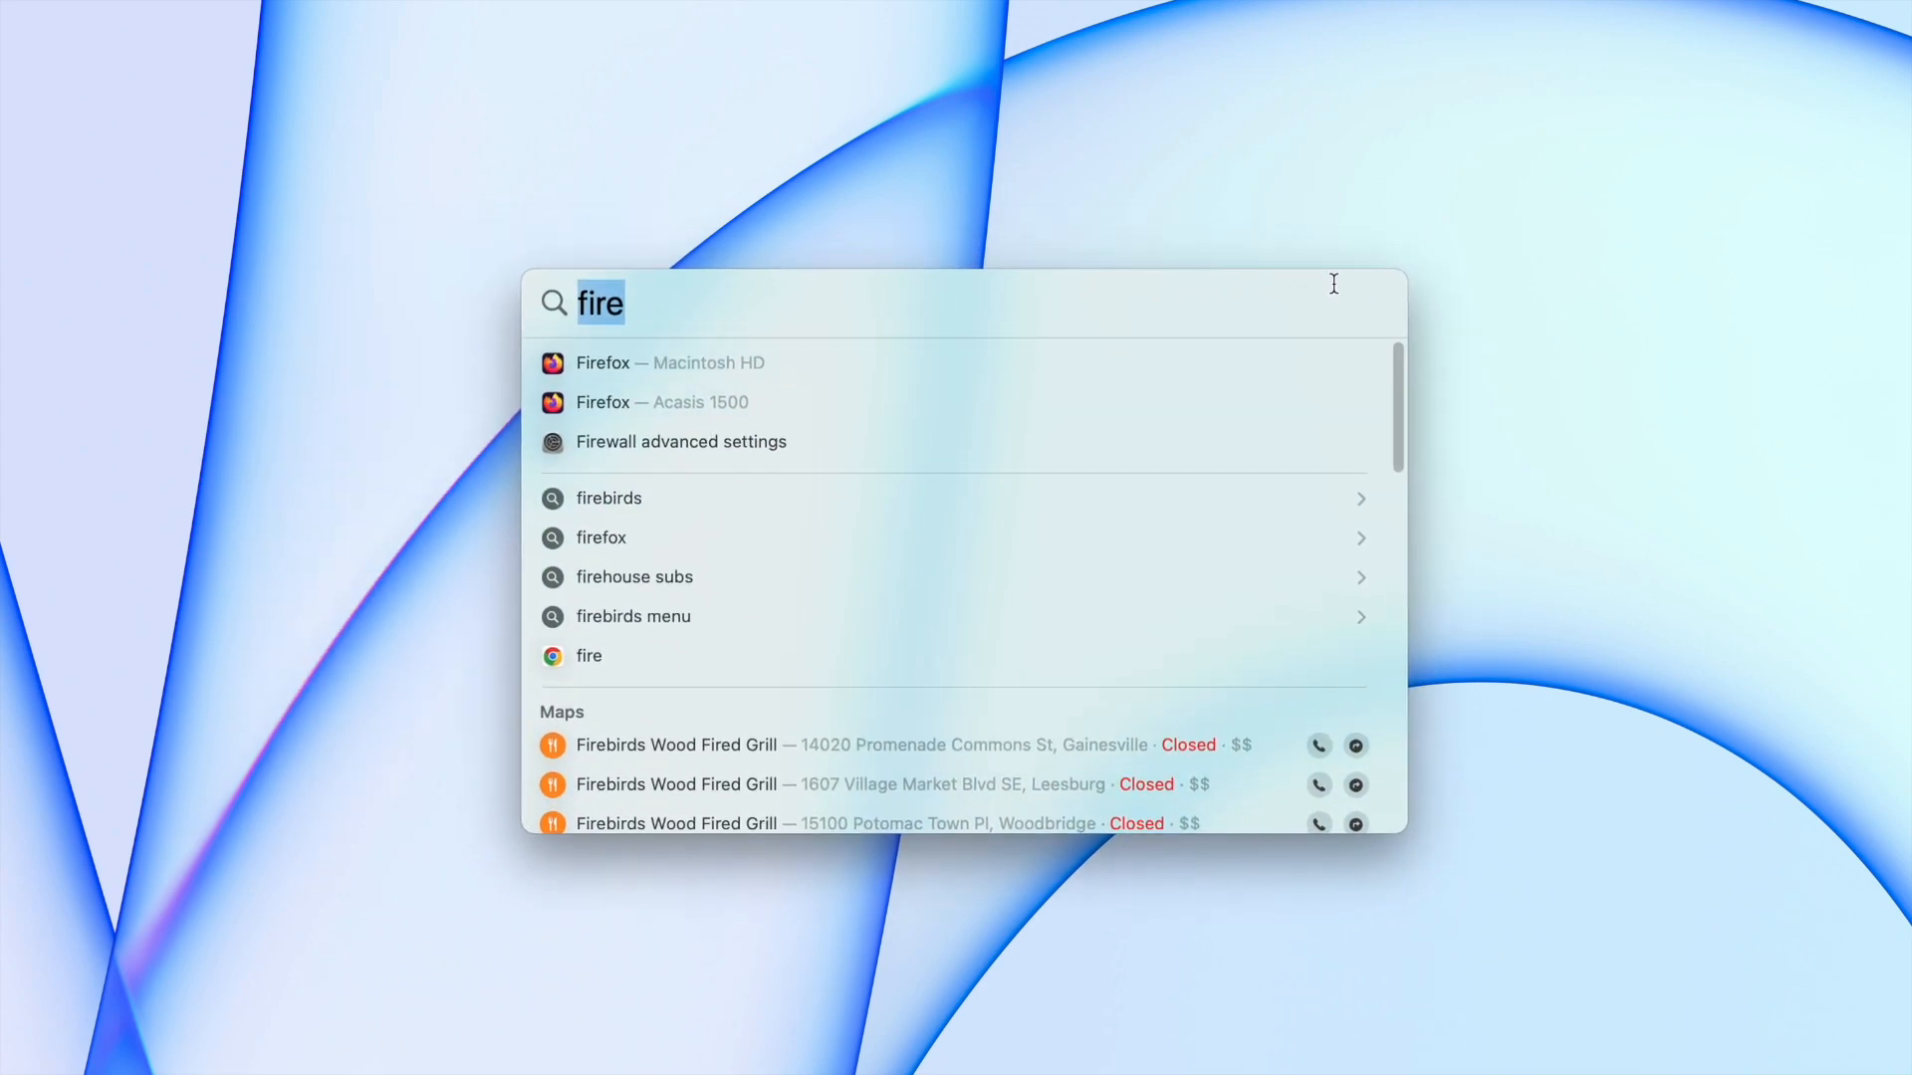
mouse_move(920, 916)
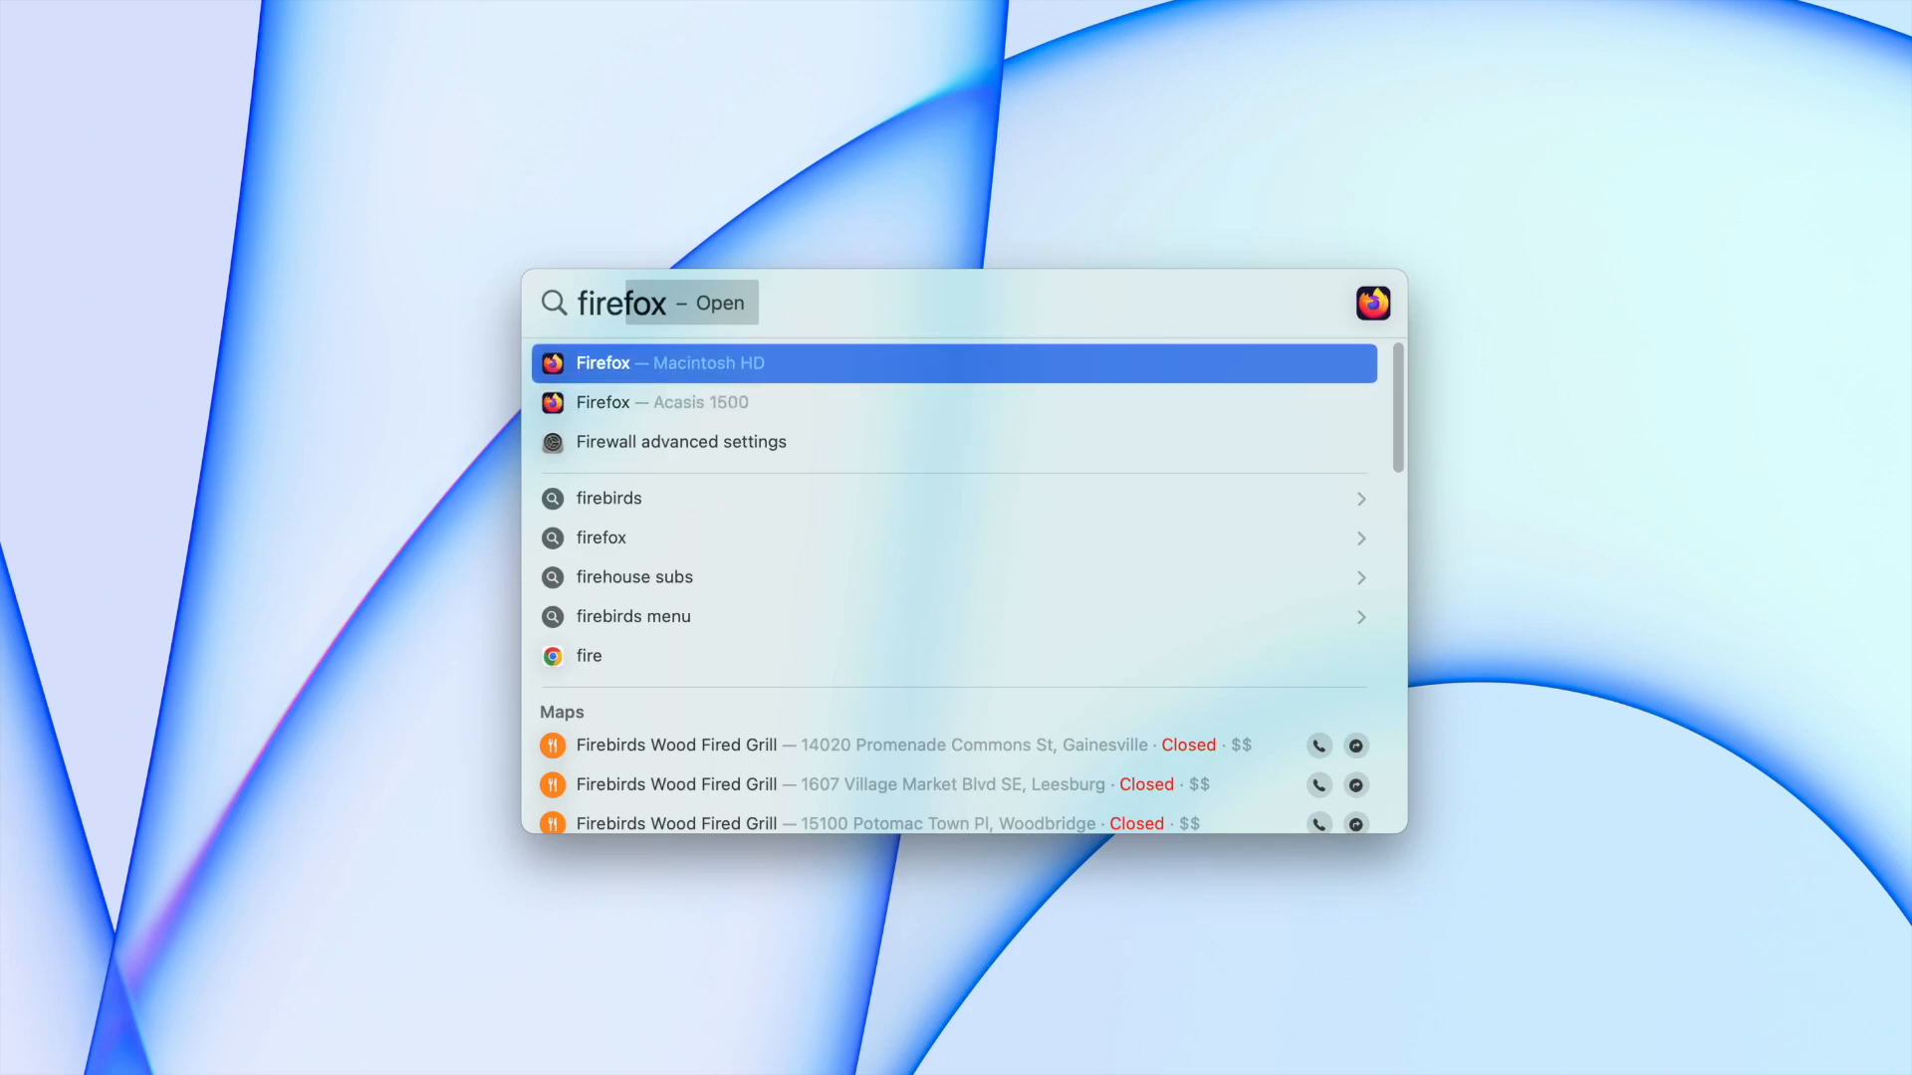
type("chrom")
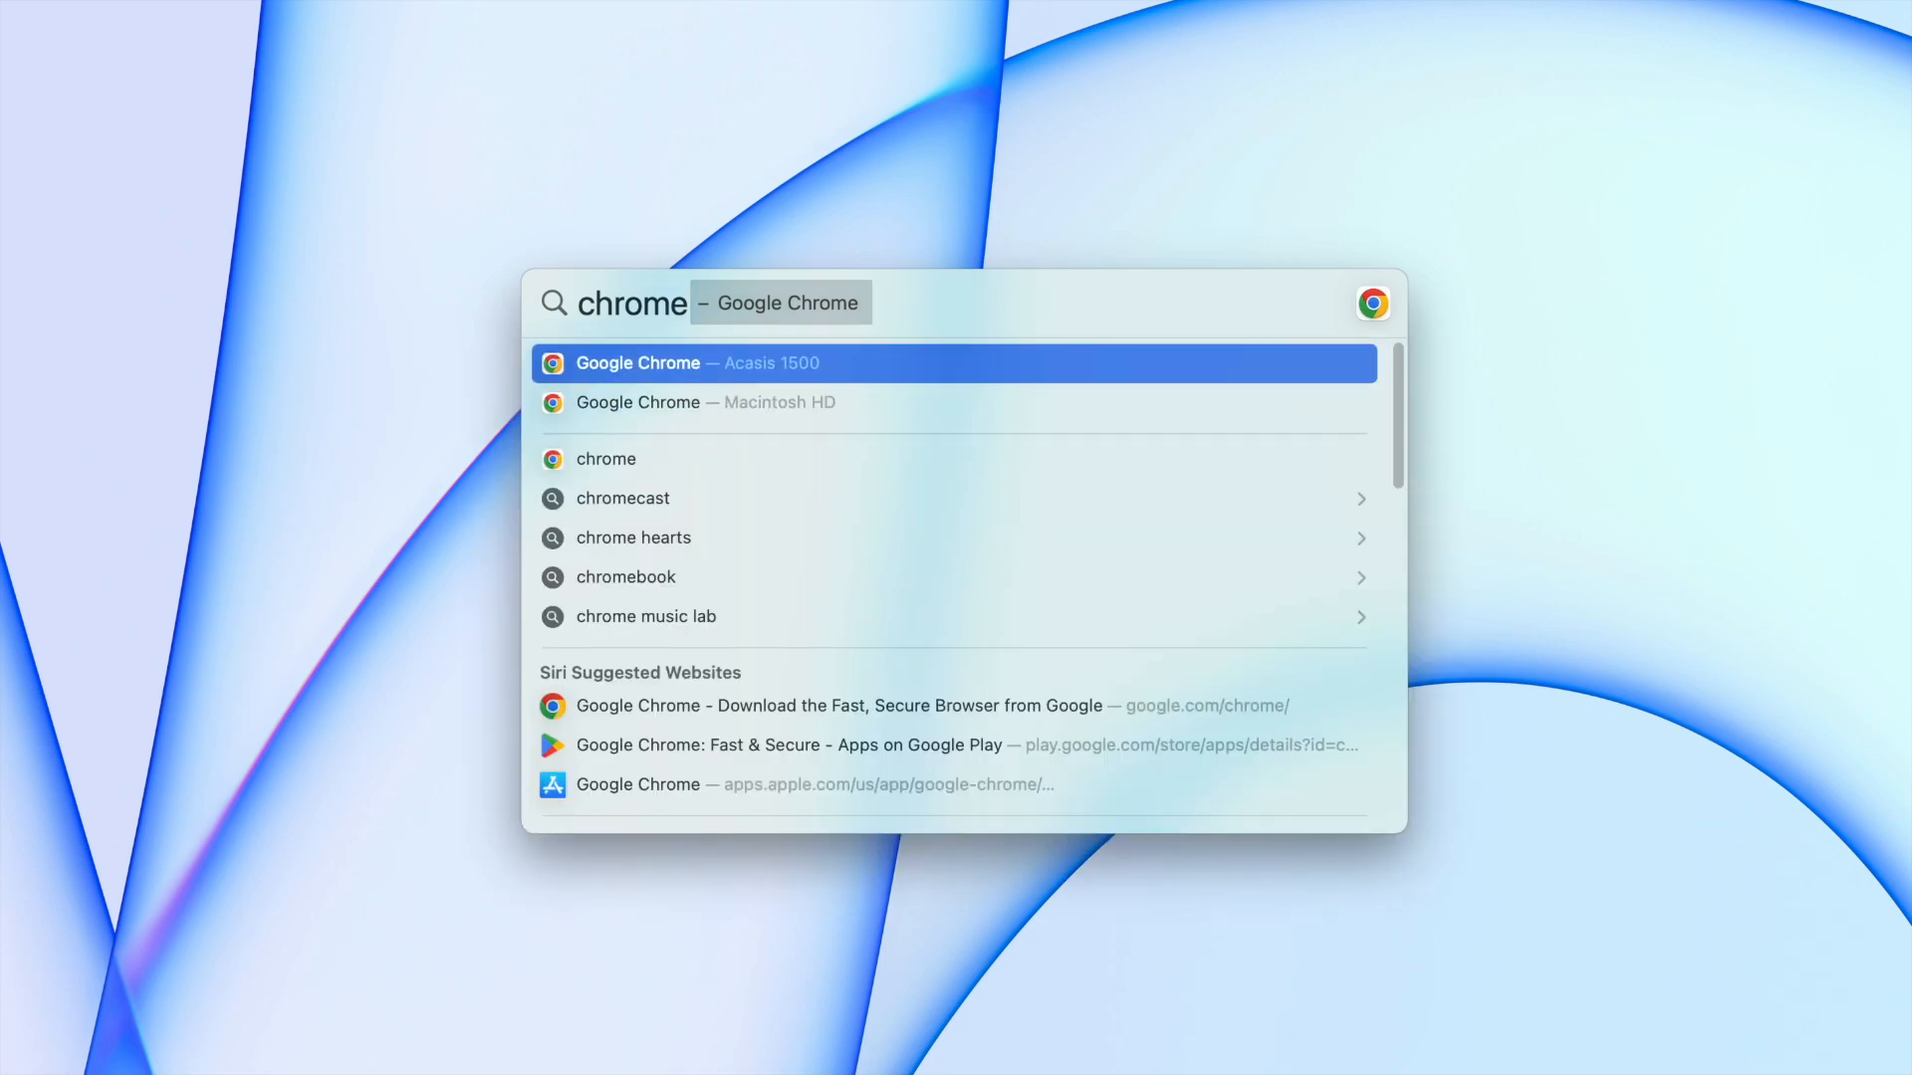
- Search 'code', select the Visual Studio Code copy on Acasis 1500, then search 'intelliJ IDEA'
type("code")
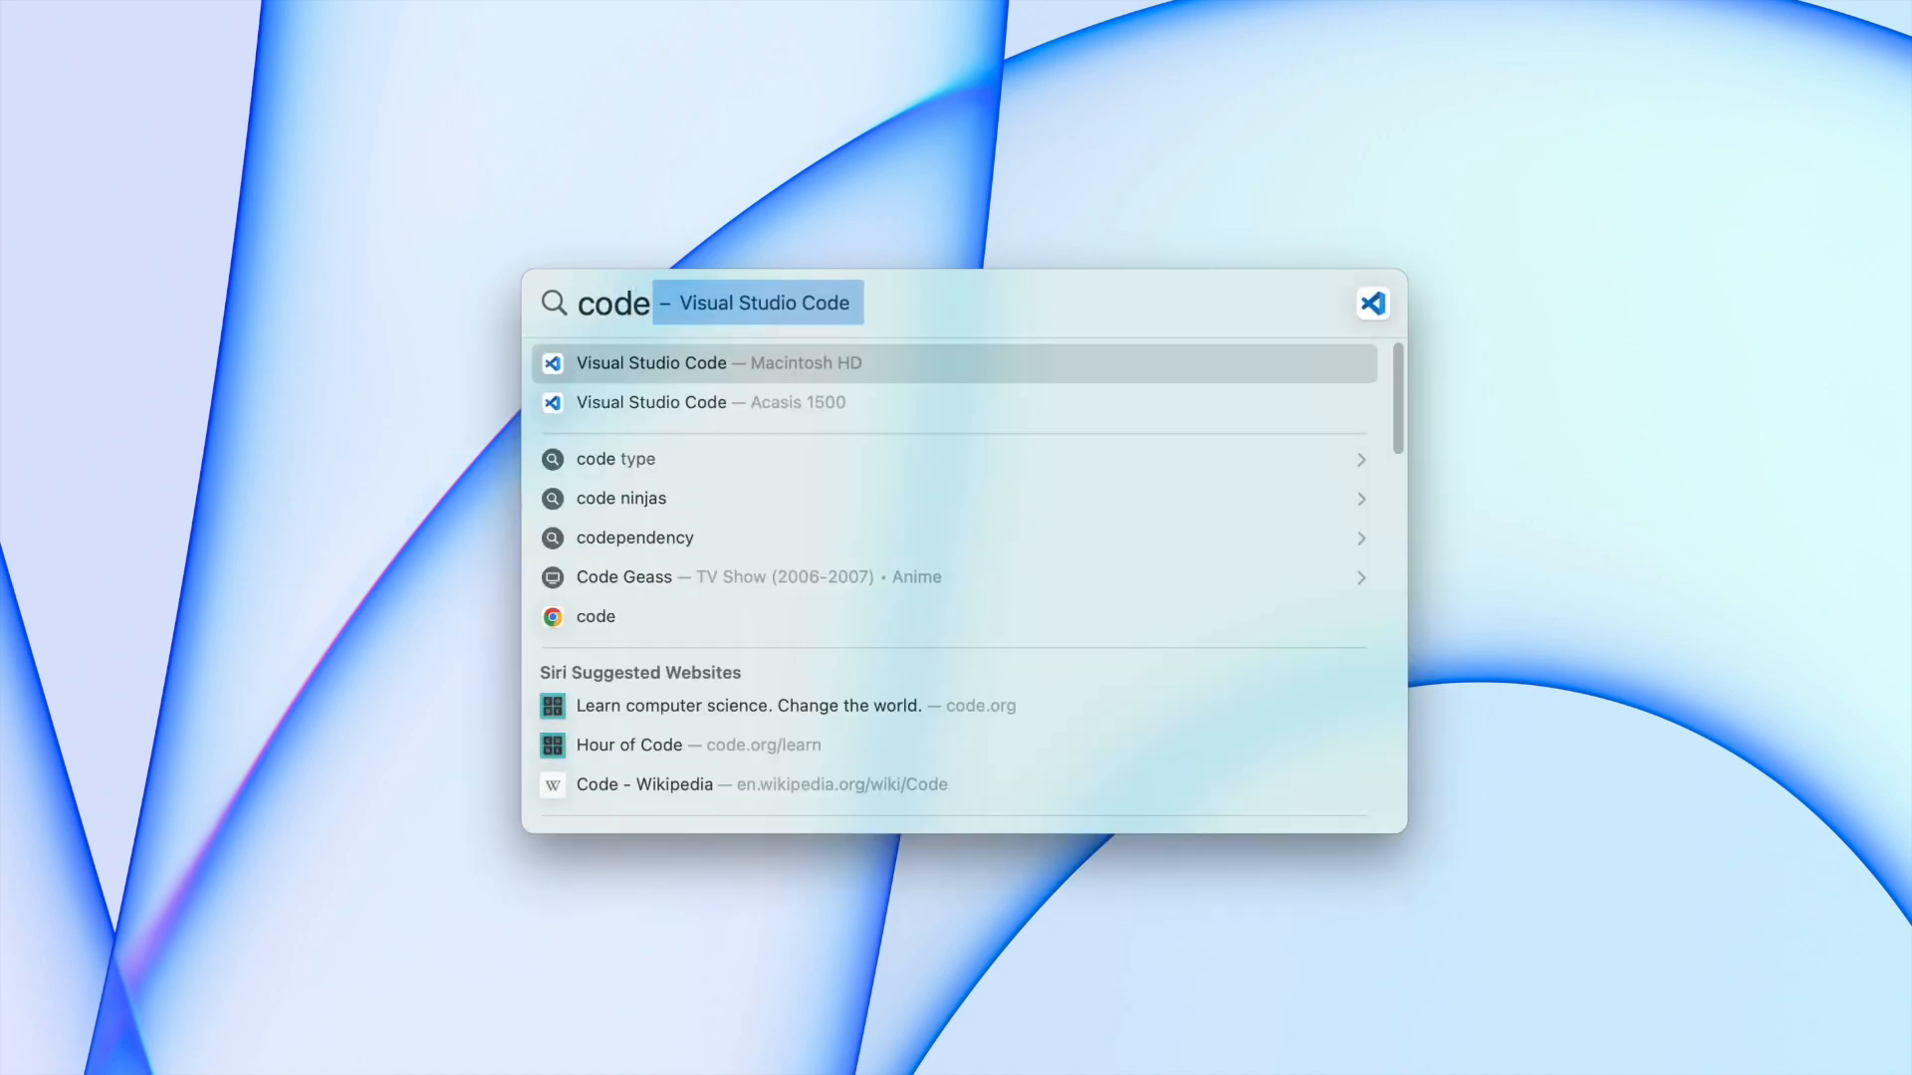
key("Down")
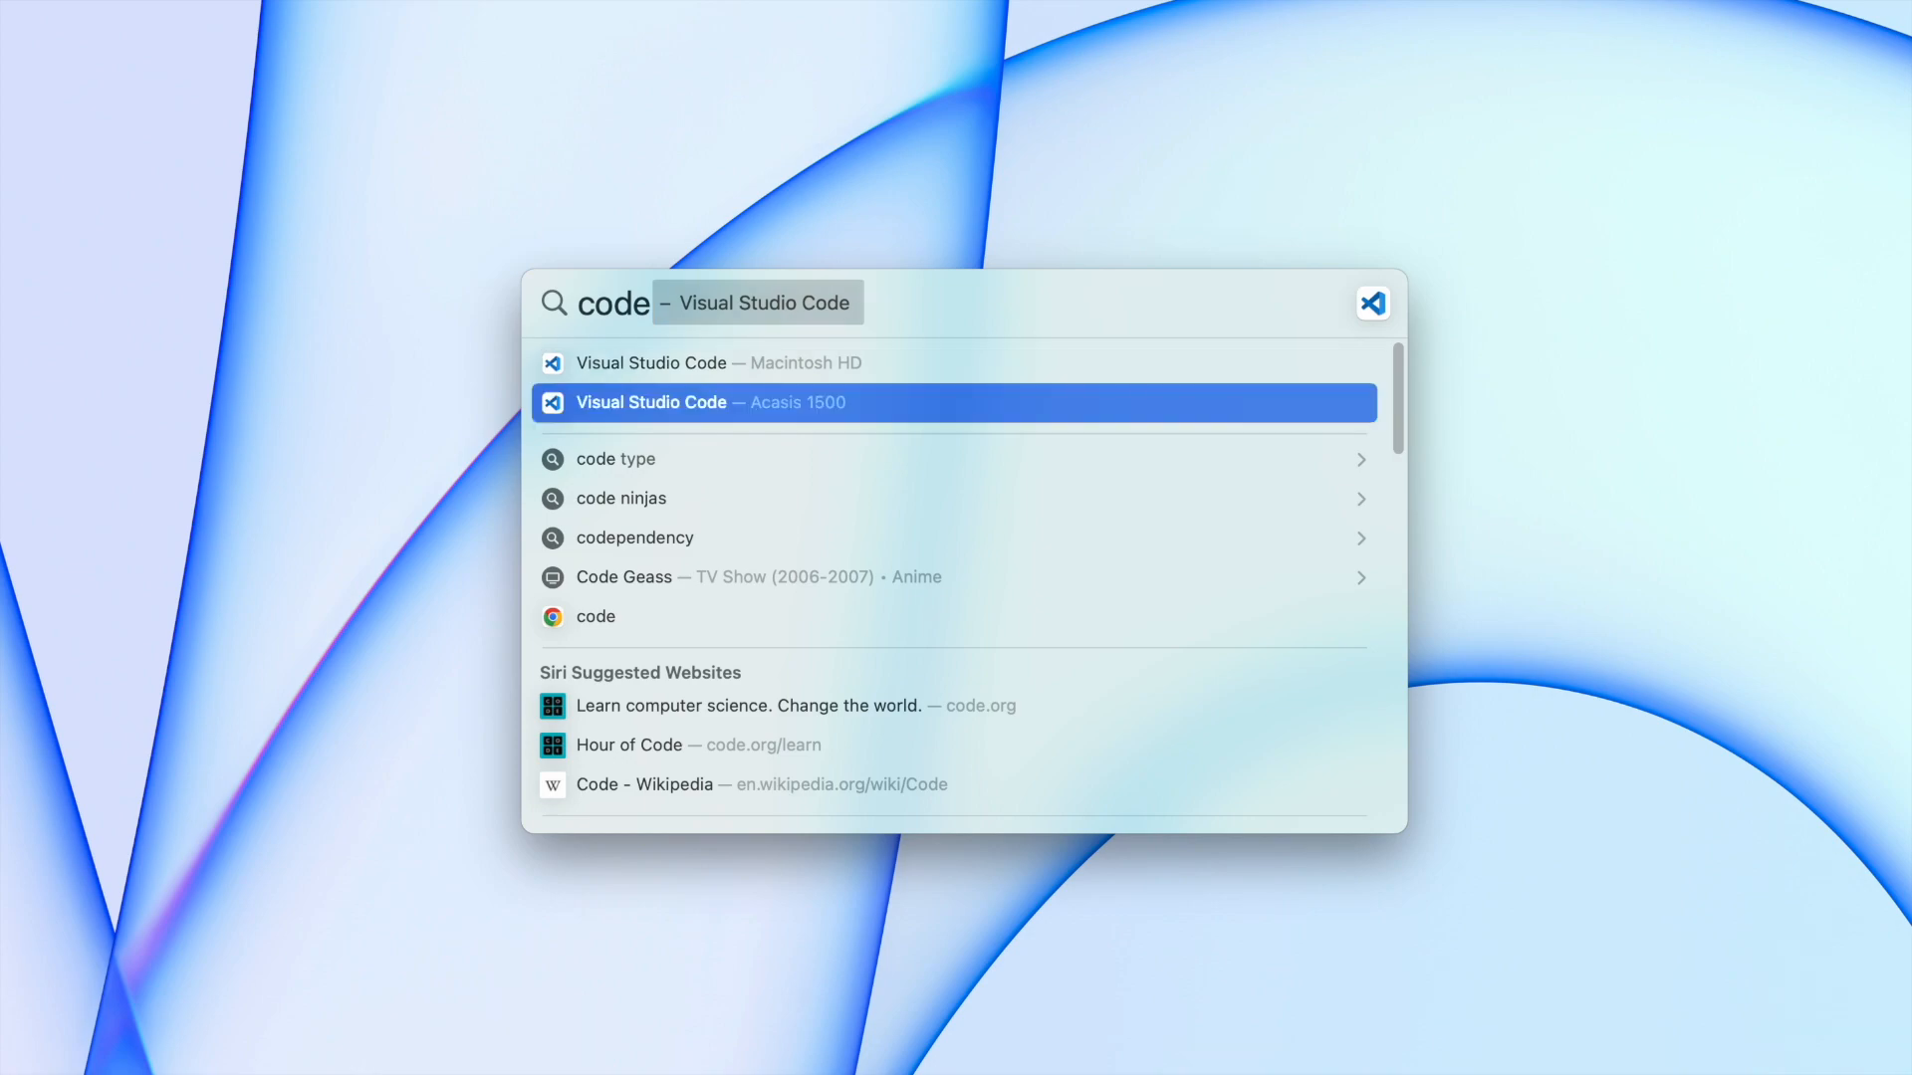
type("intelliJ IDEA")
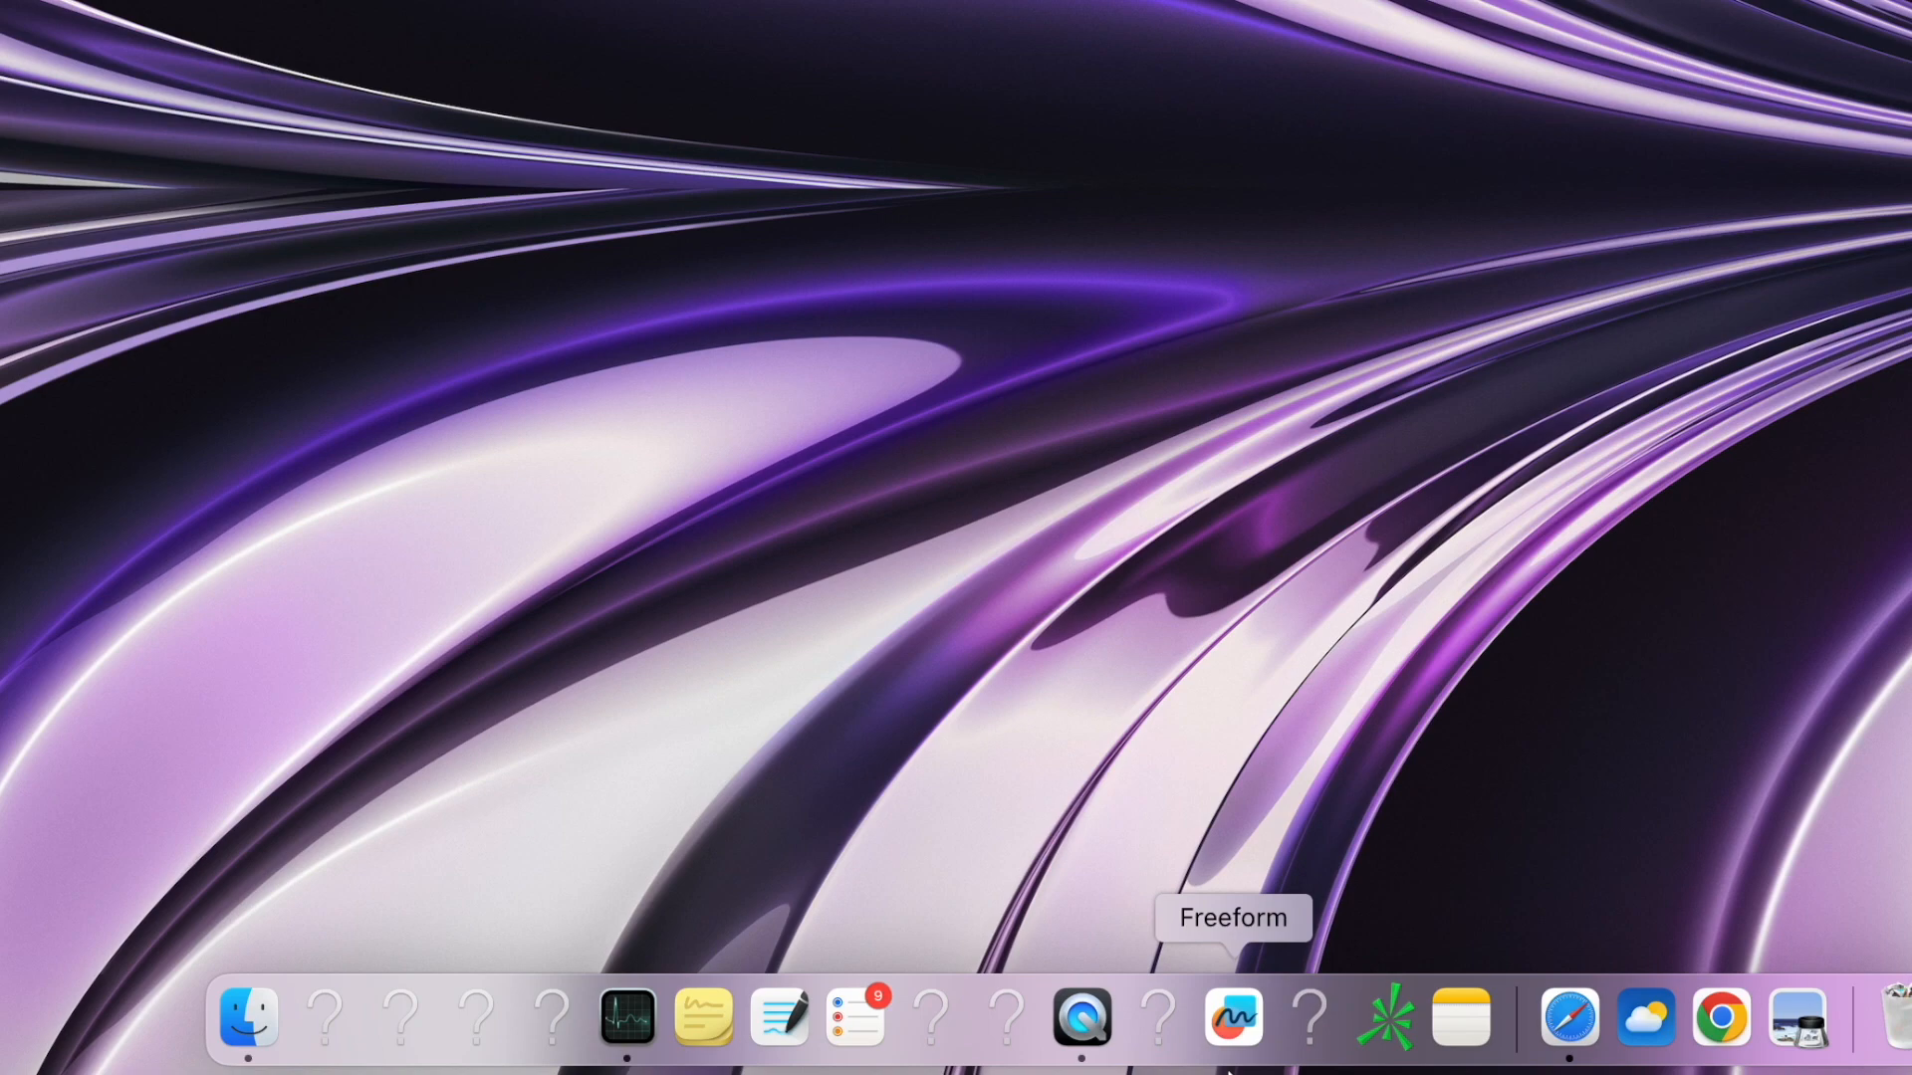
mouse_move(1382, 1035)
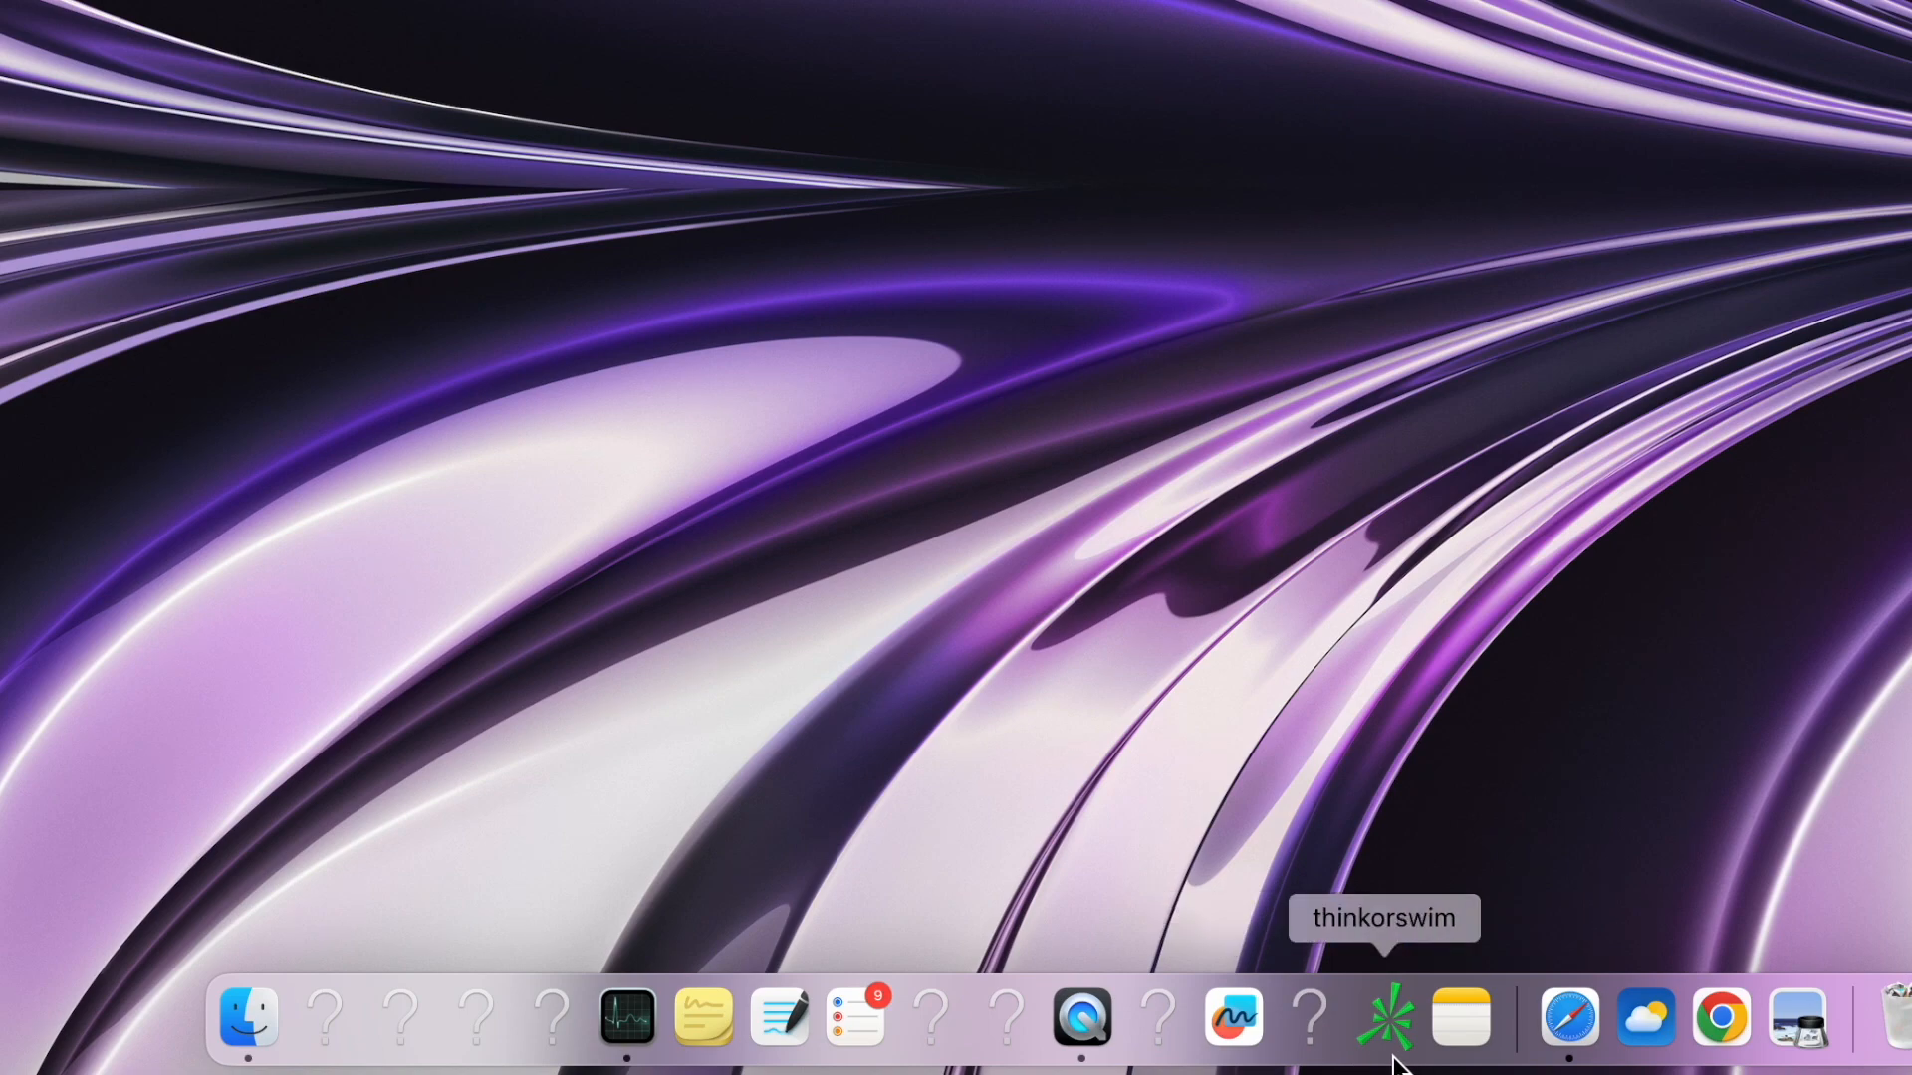
mouse_move(476, 1018)
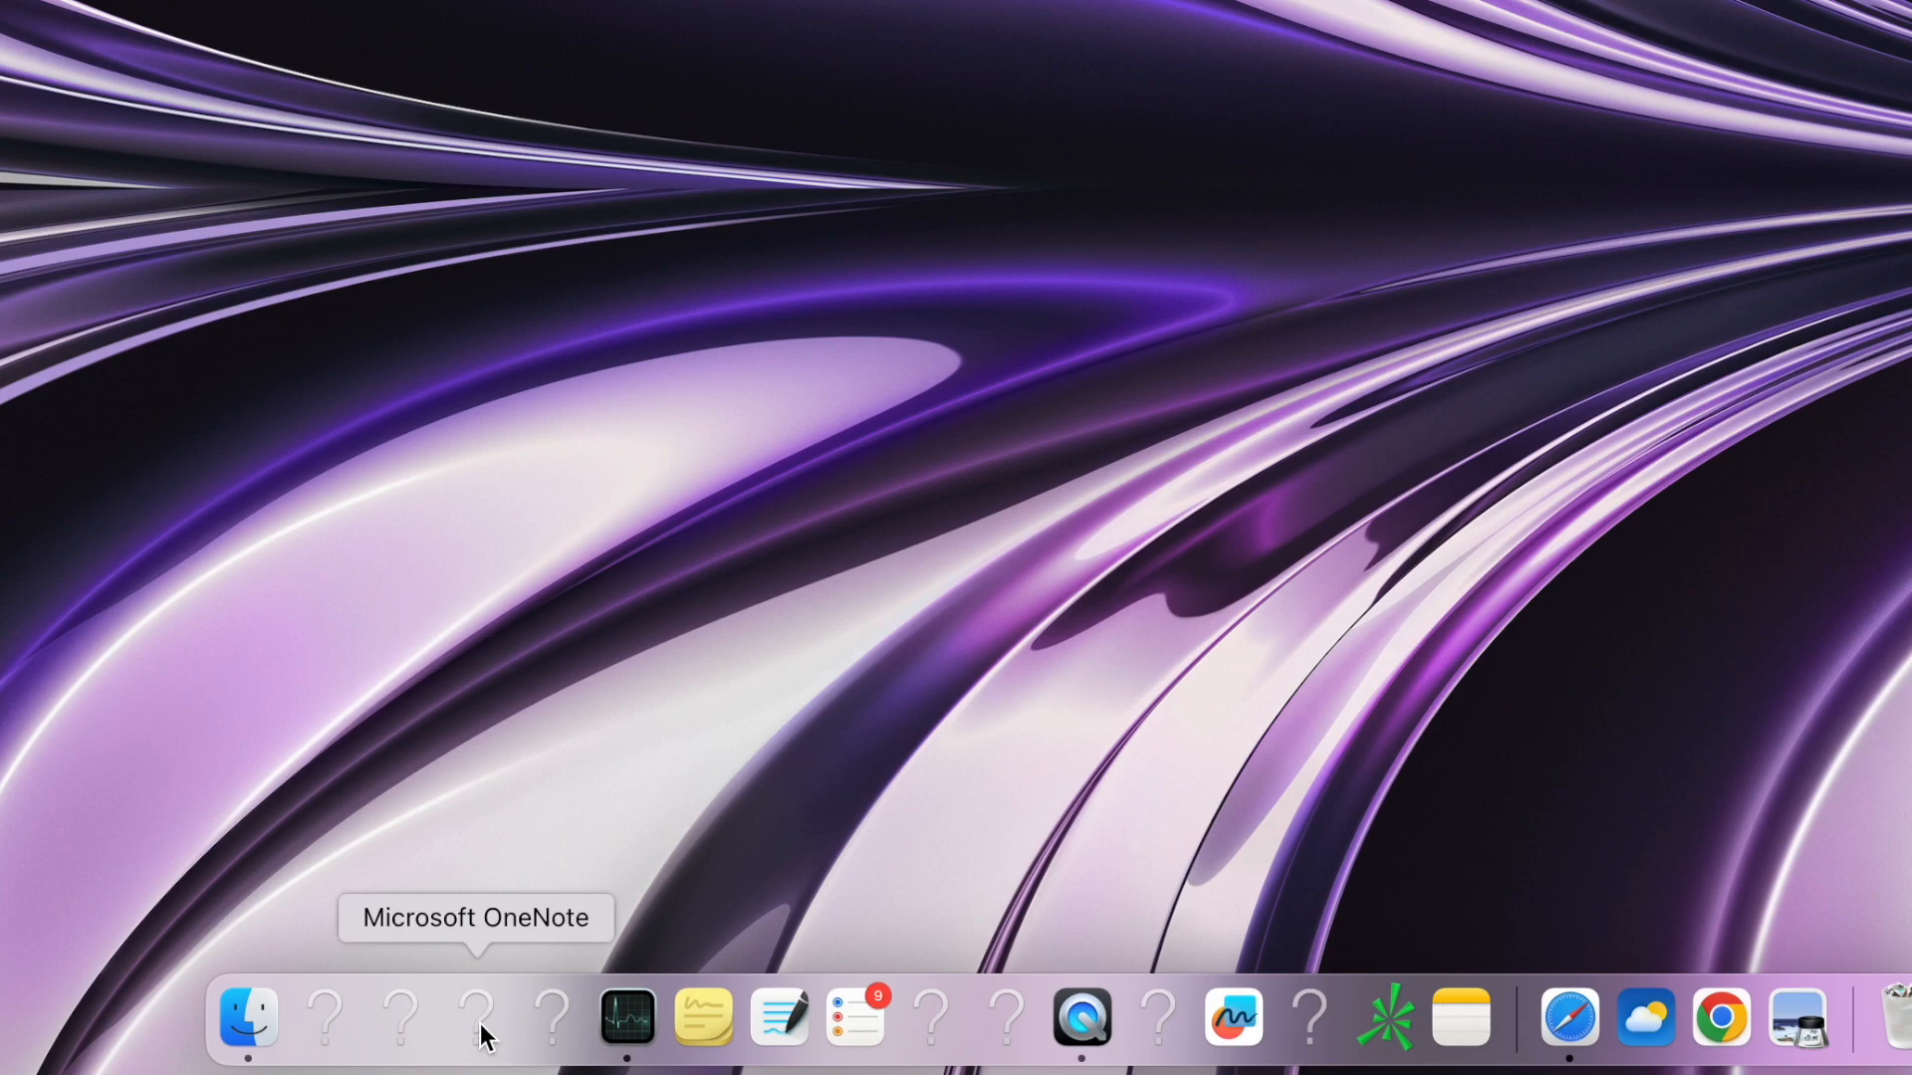
mouse_move(554, 1036)
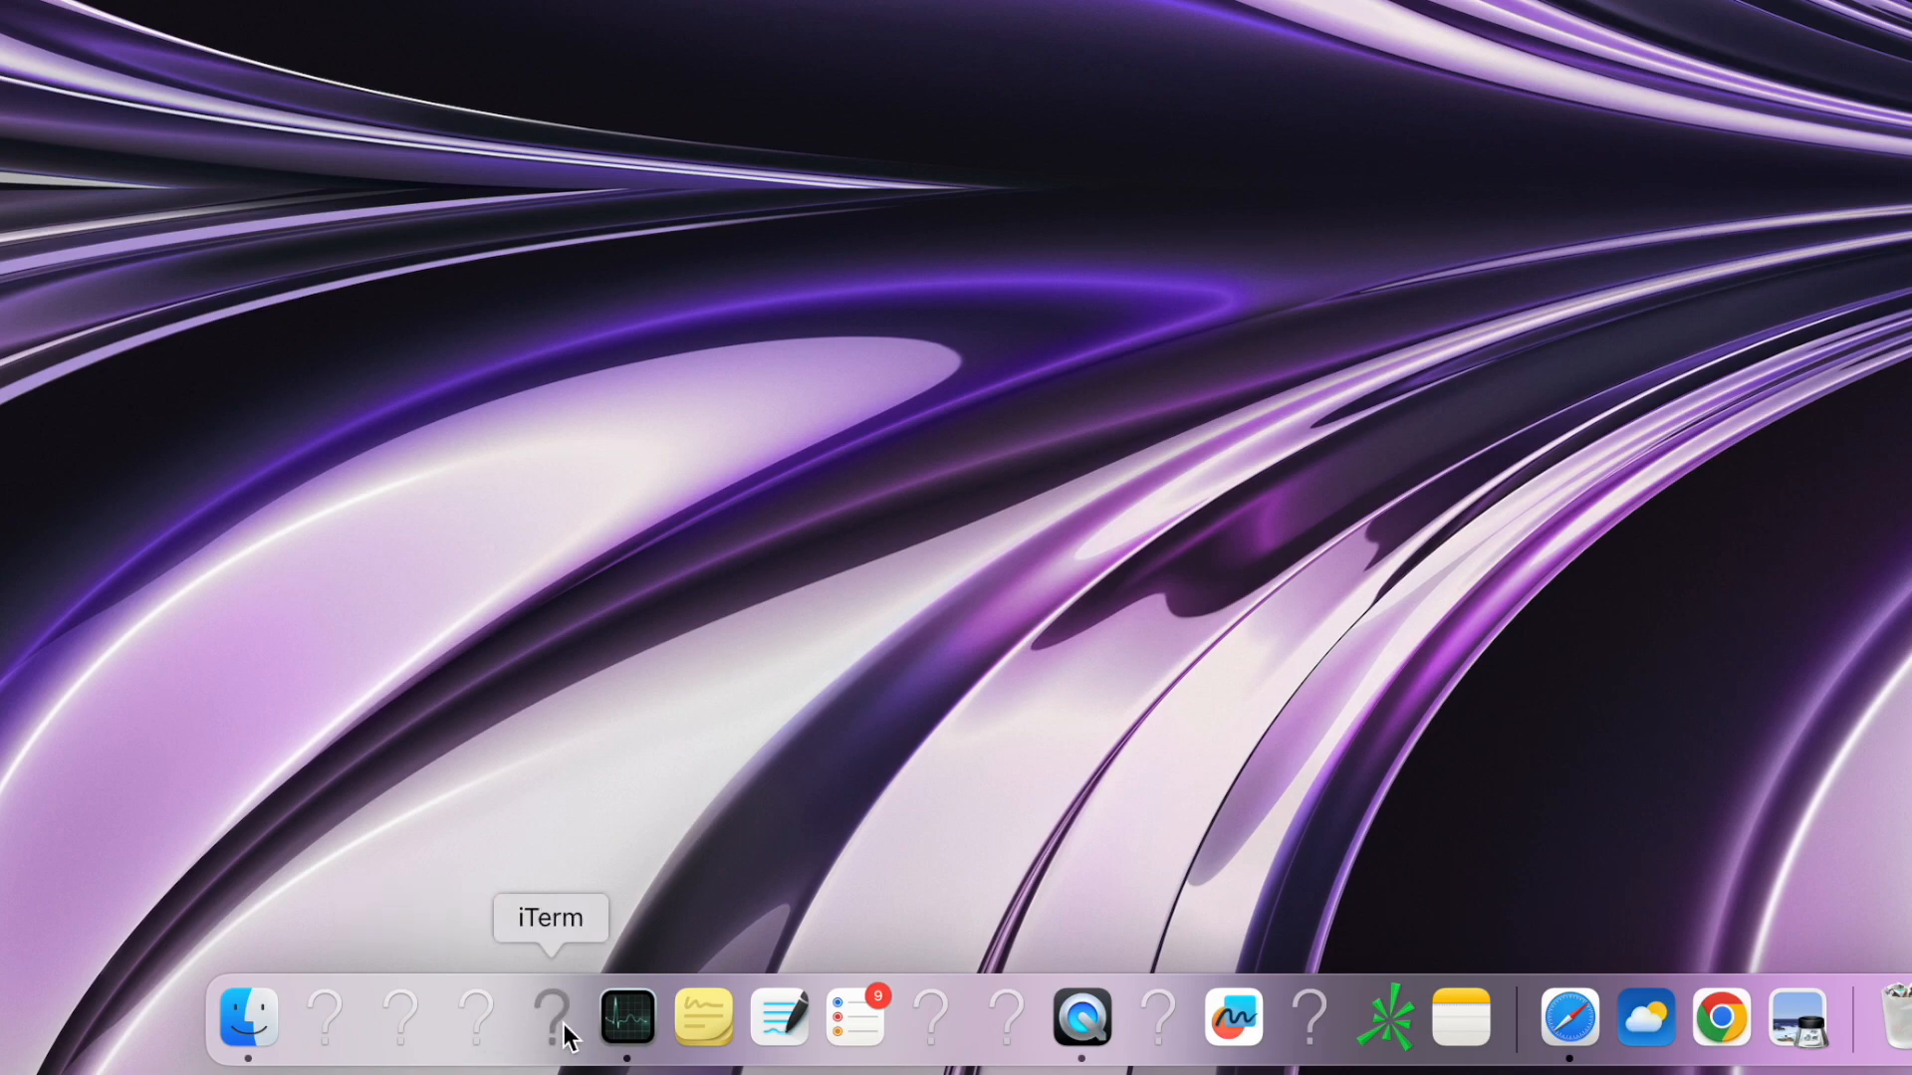
mouse_move(334, 1017)
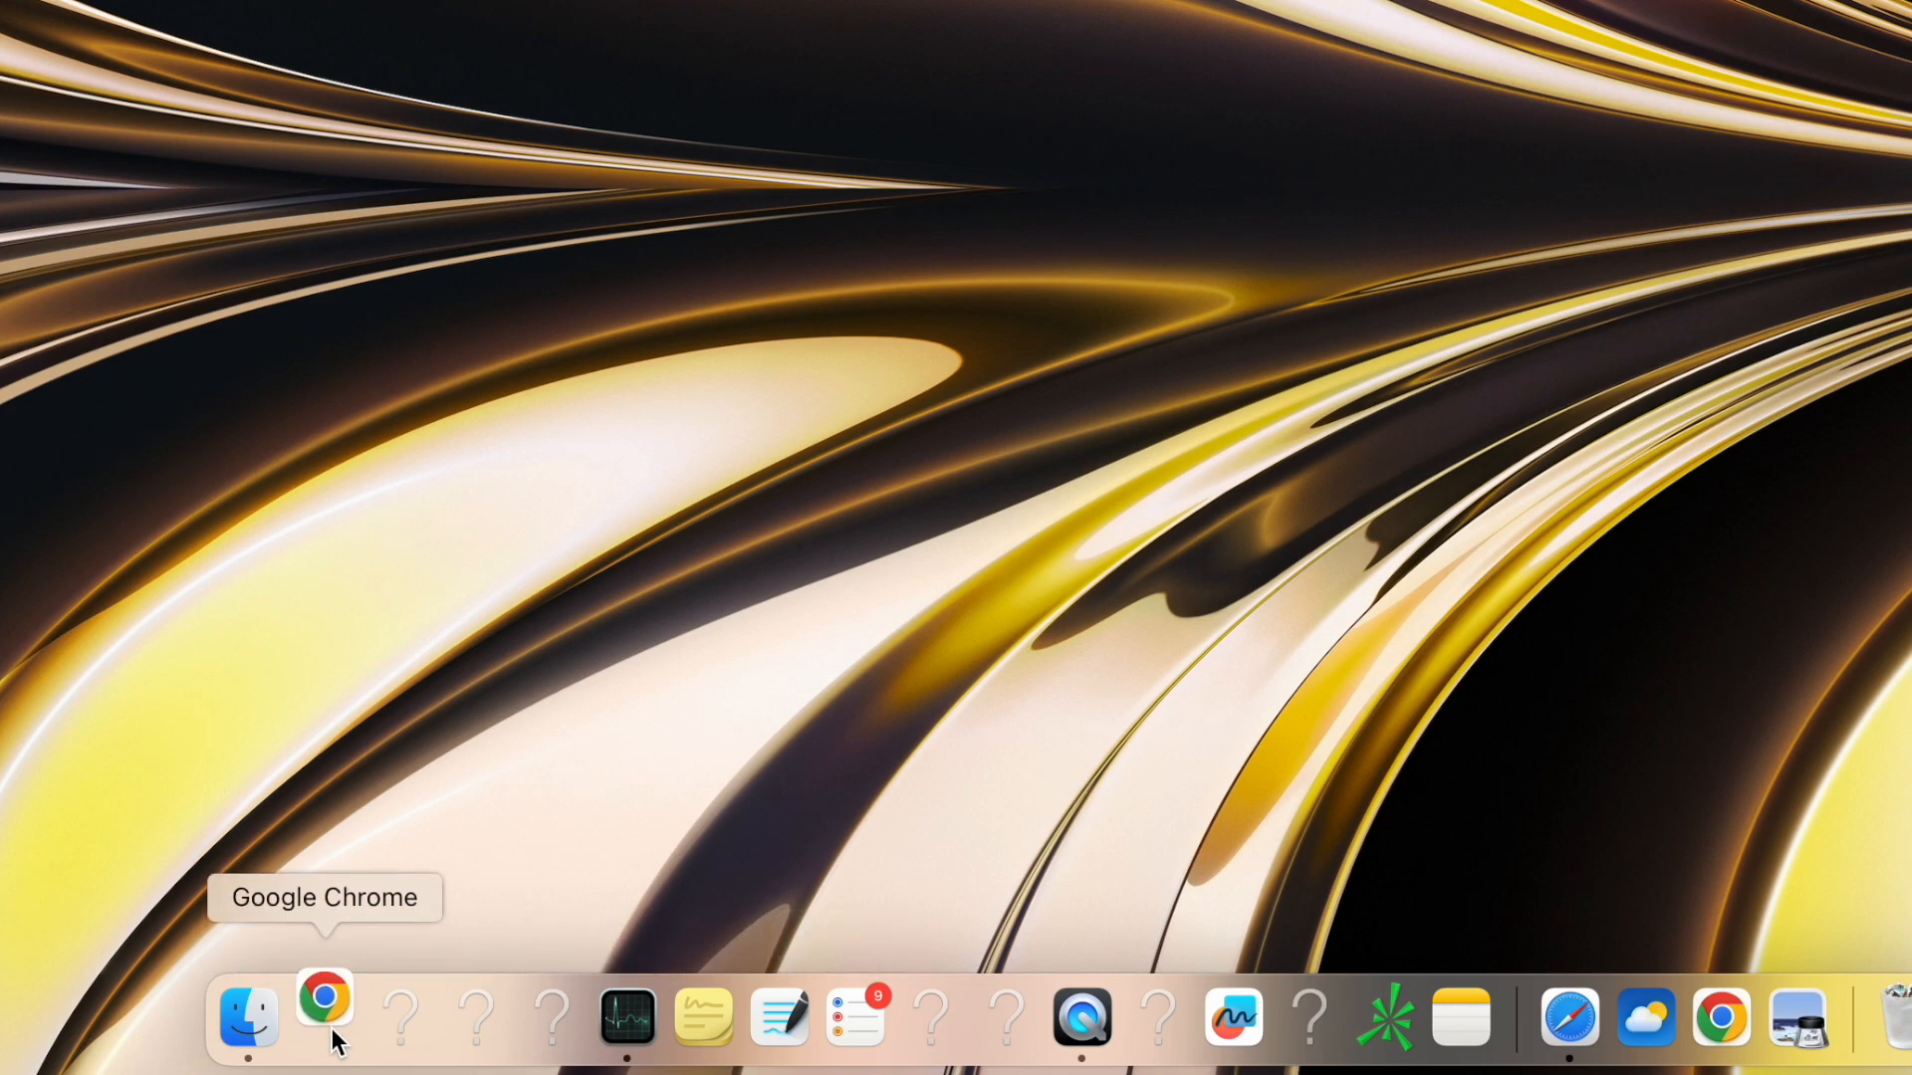
mouse_move(402, 1013)
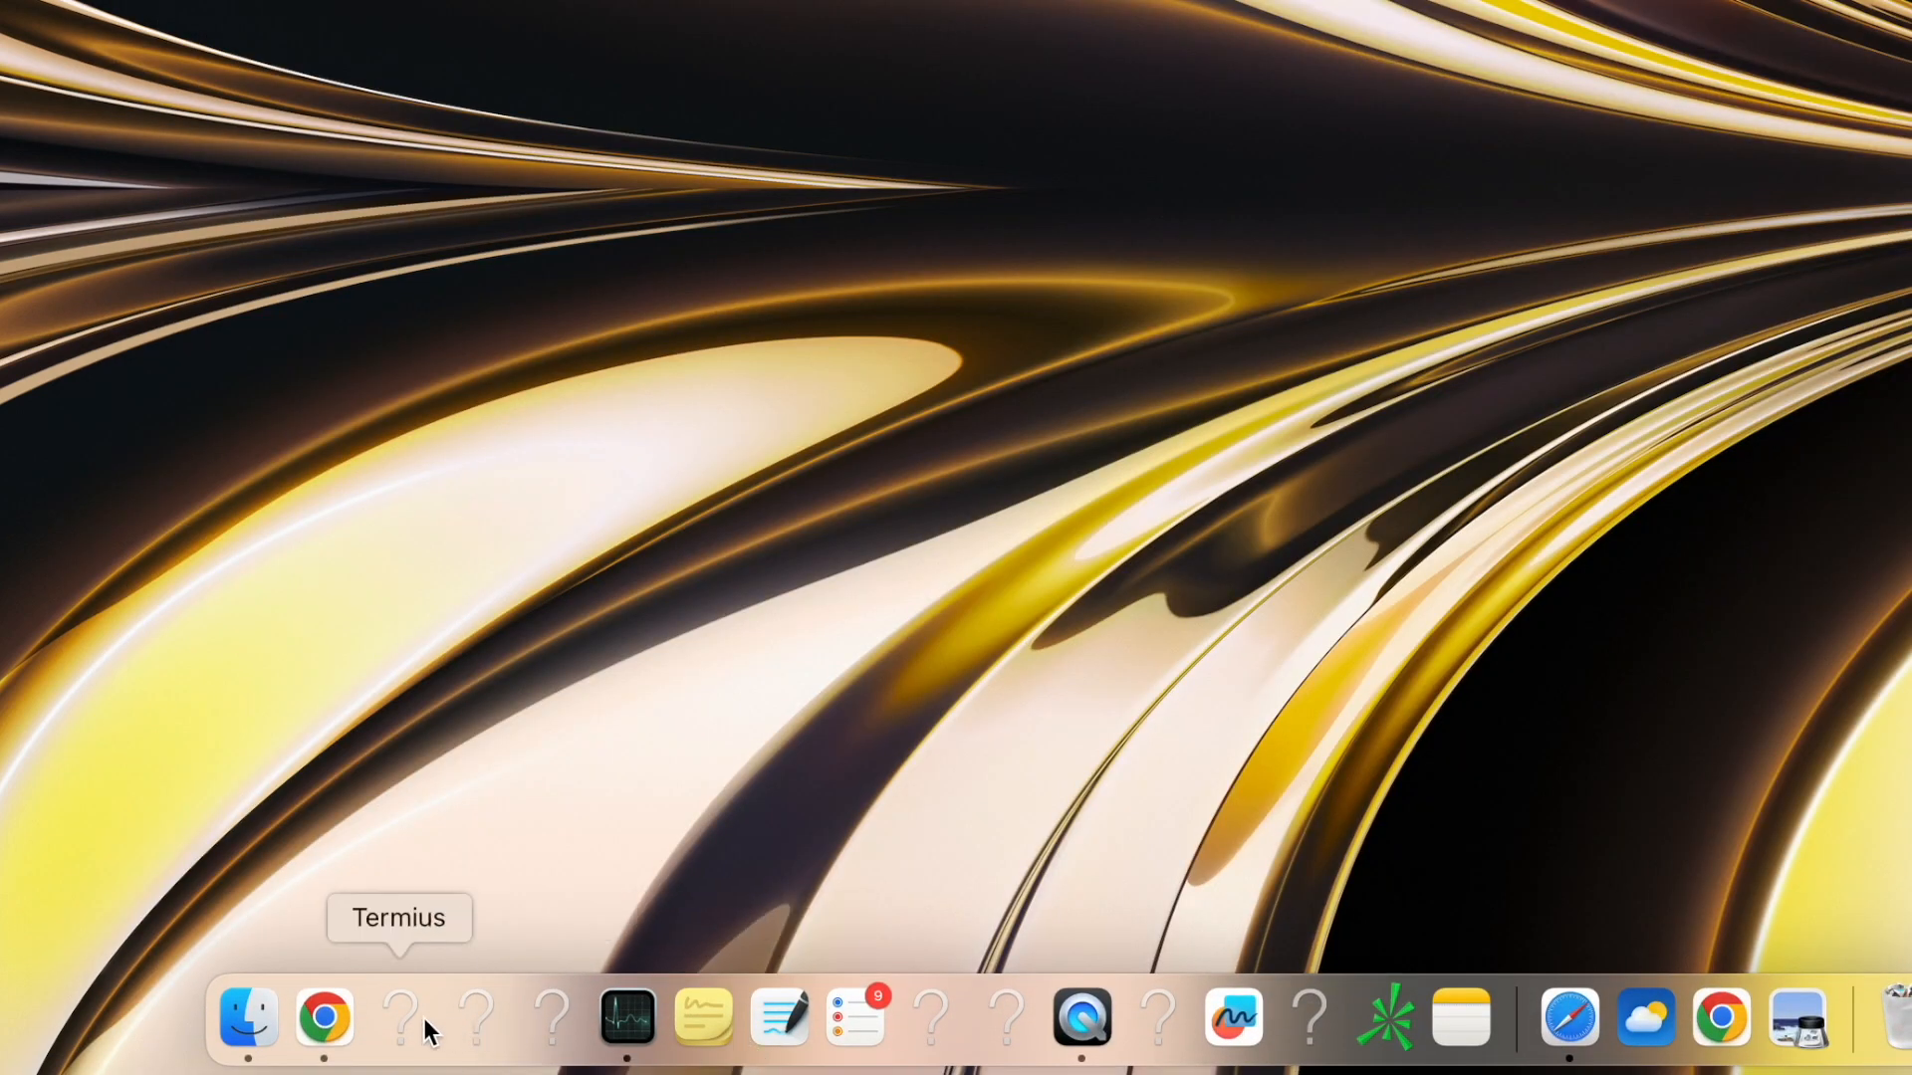
mouse_move(549, 1033)
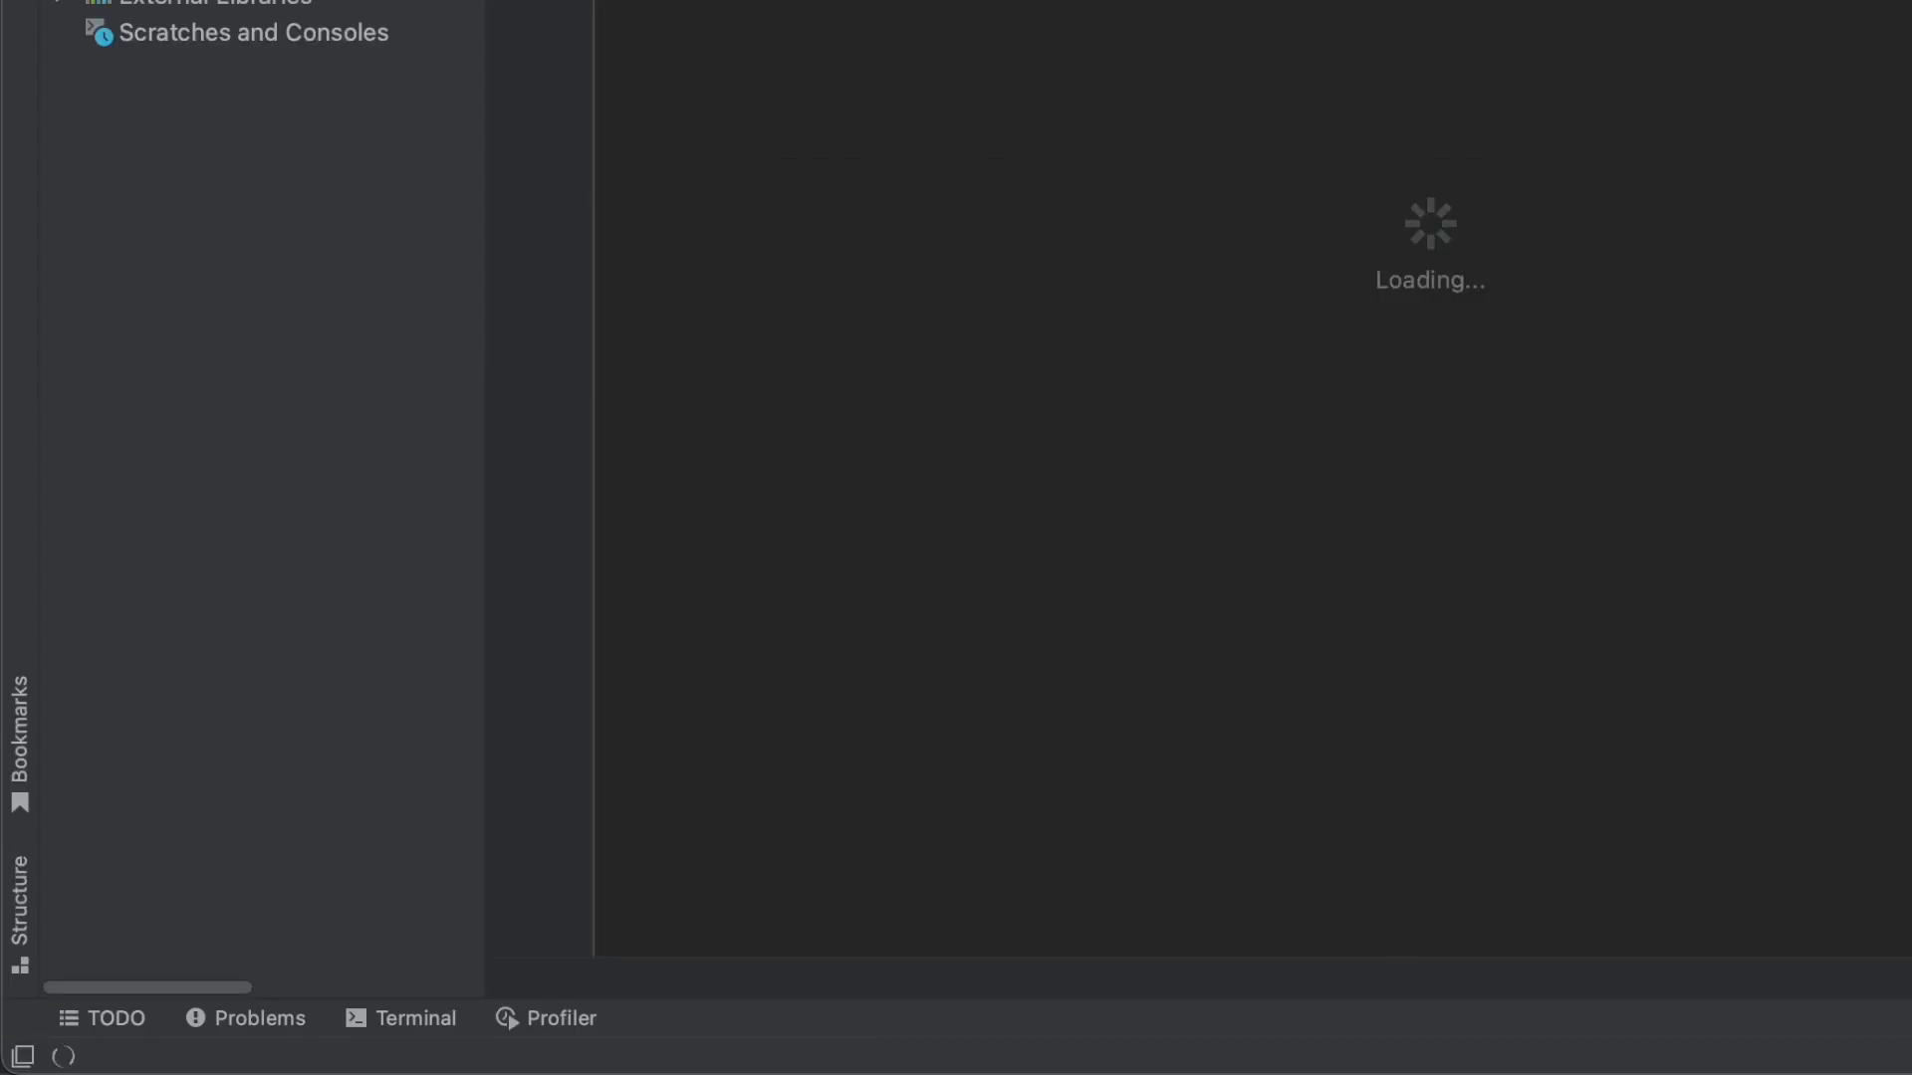
- Show the Services panel listing the Tomcat Server and Docker entries
left_click(778, 1018)
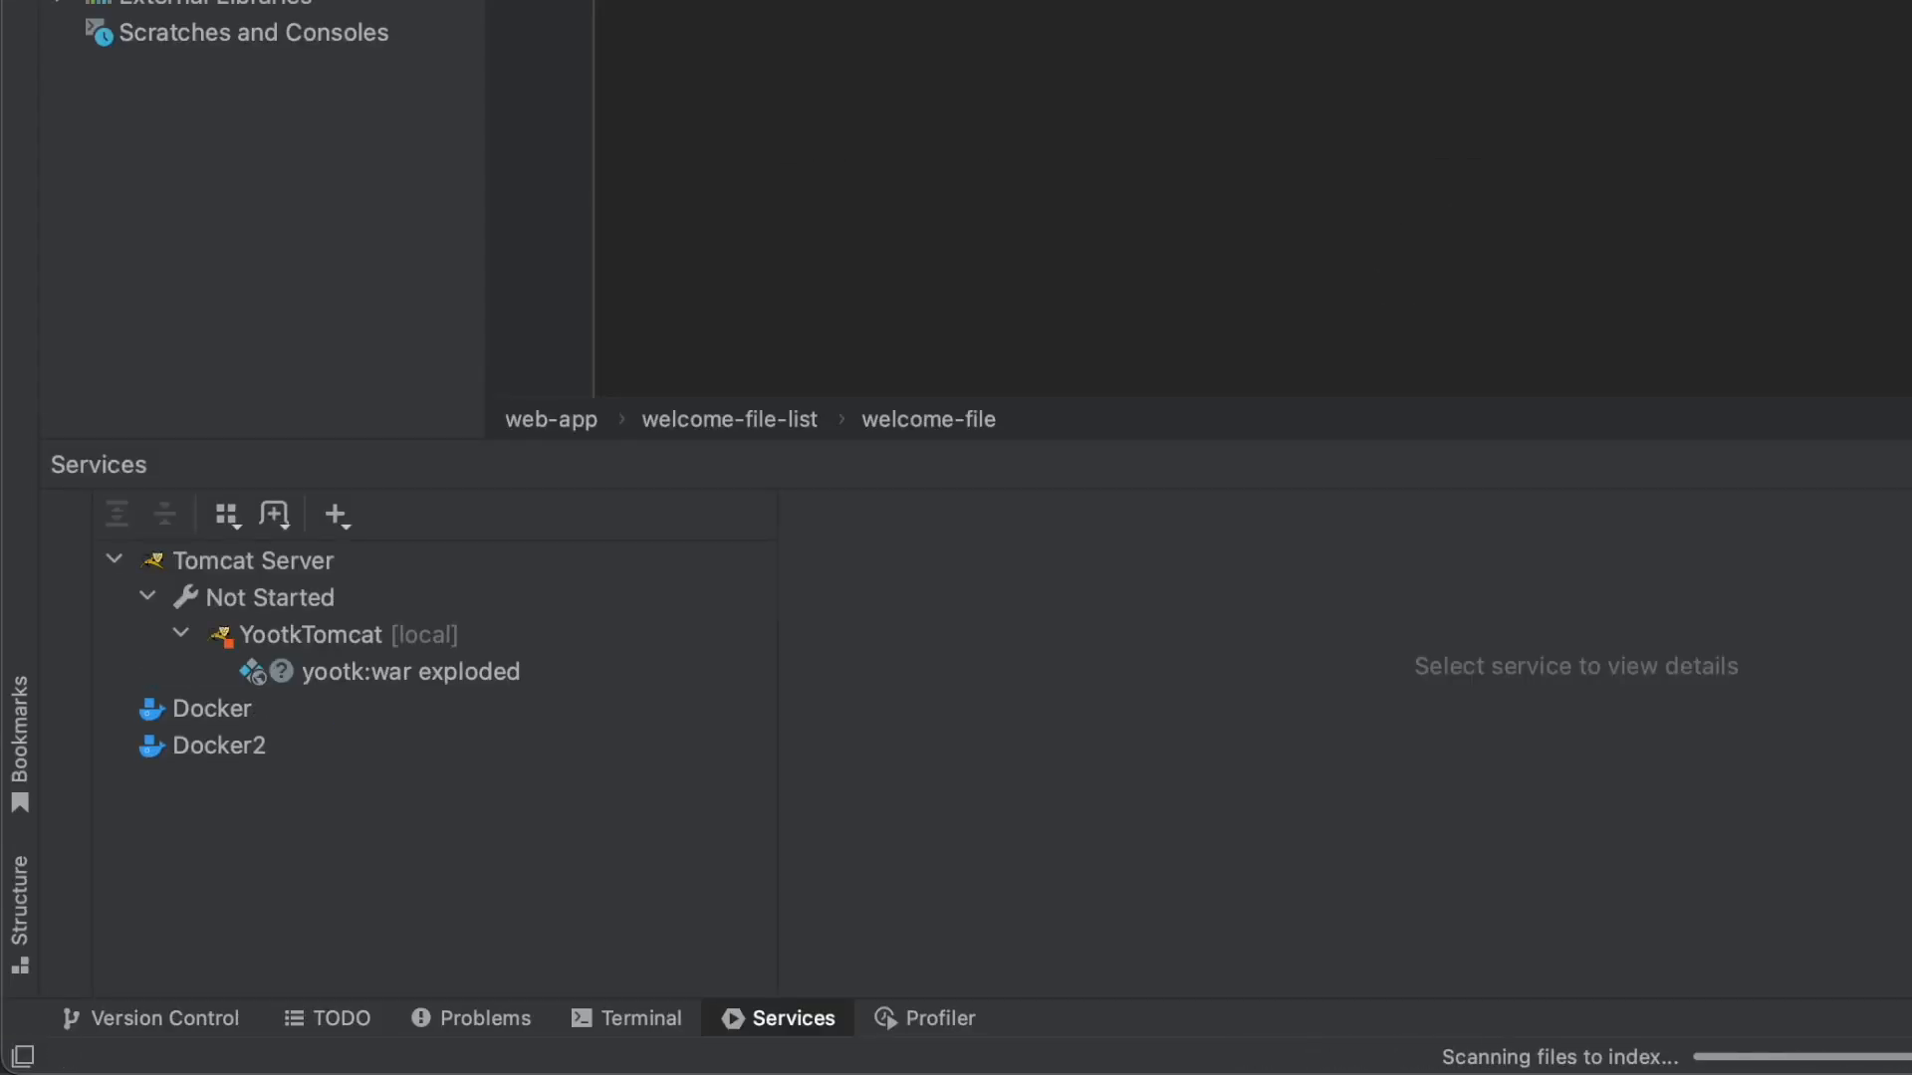